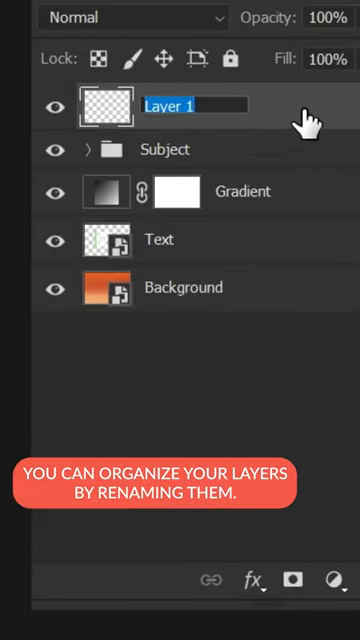
Rename Layer 1 to 'Splash Graphic' and group the Subject and Shadow layers into a 'Subject' group
type("Spla")
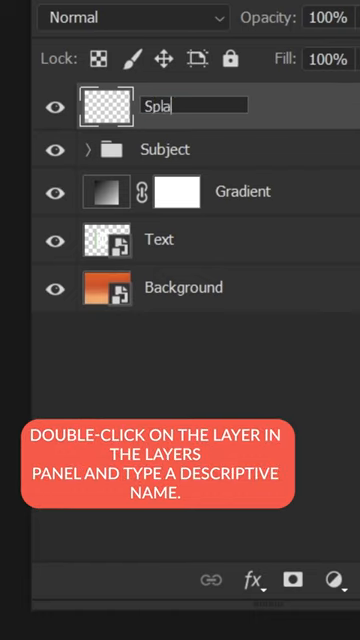
type("Splash Graphic")
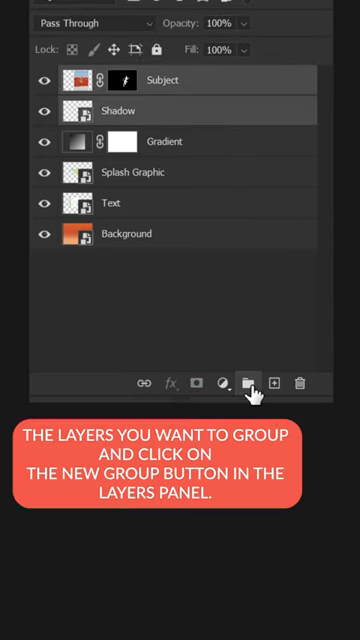
left_click(248, 382)
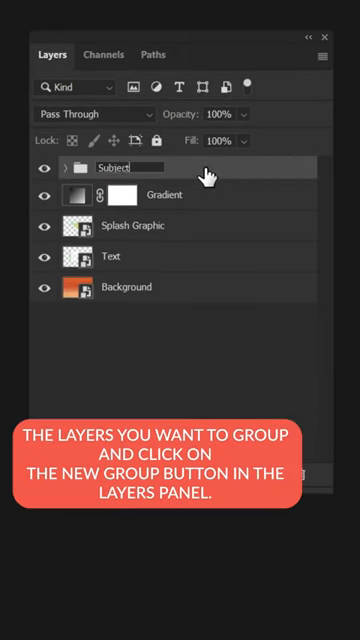